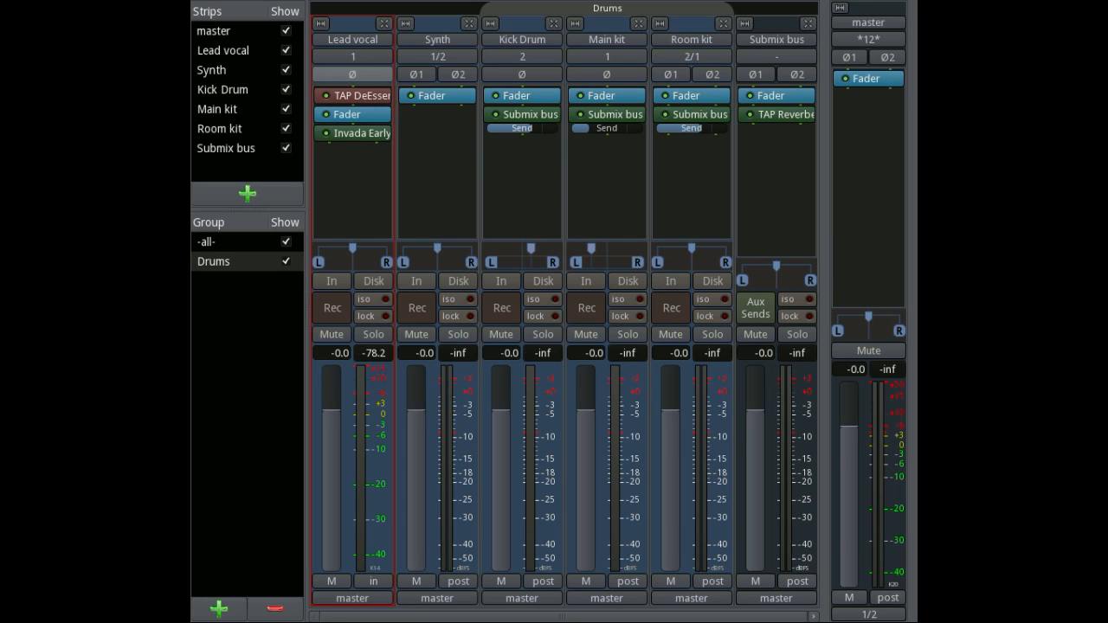
- Dismiss the meter type menu, keeping Peak metering on the Lead vocal strip
left_click(437, 599)
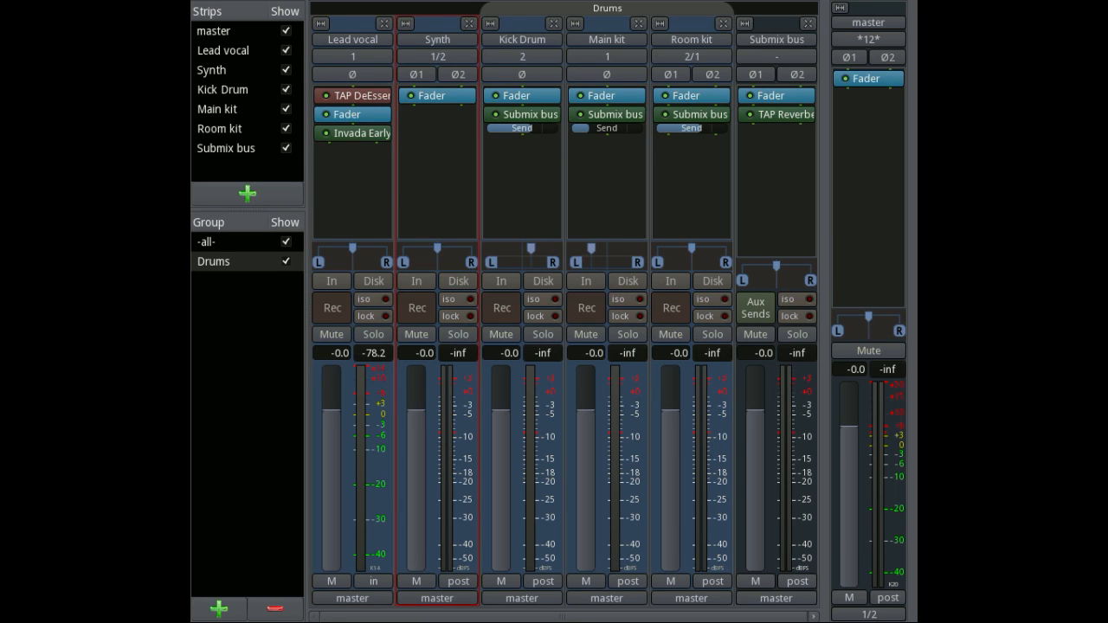
left_click(607, 600)
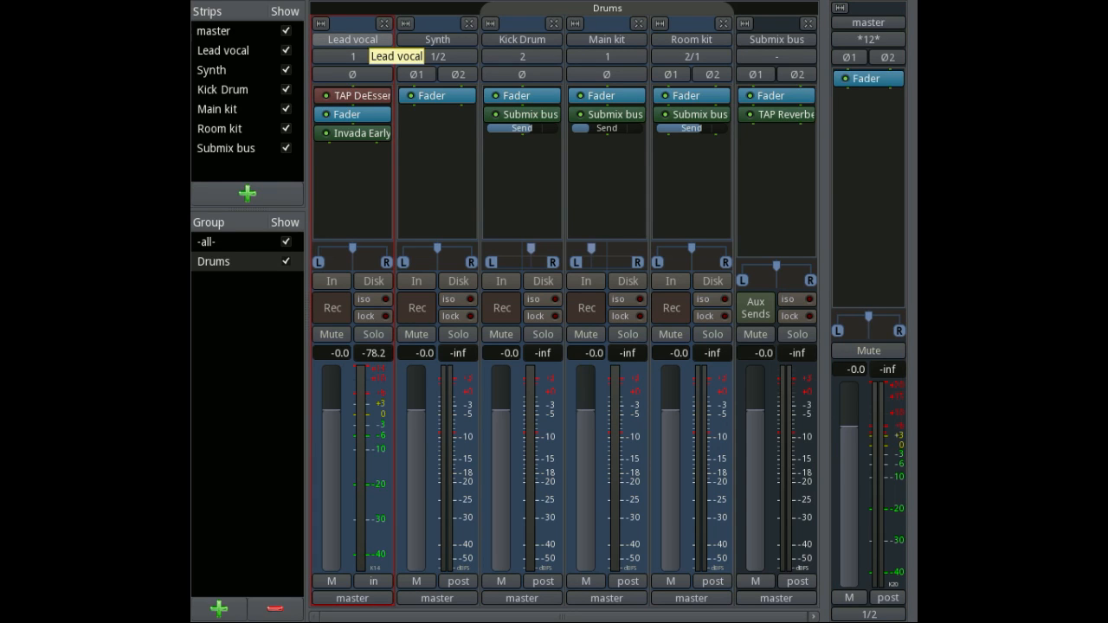
mouse_move(351, 57)
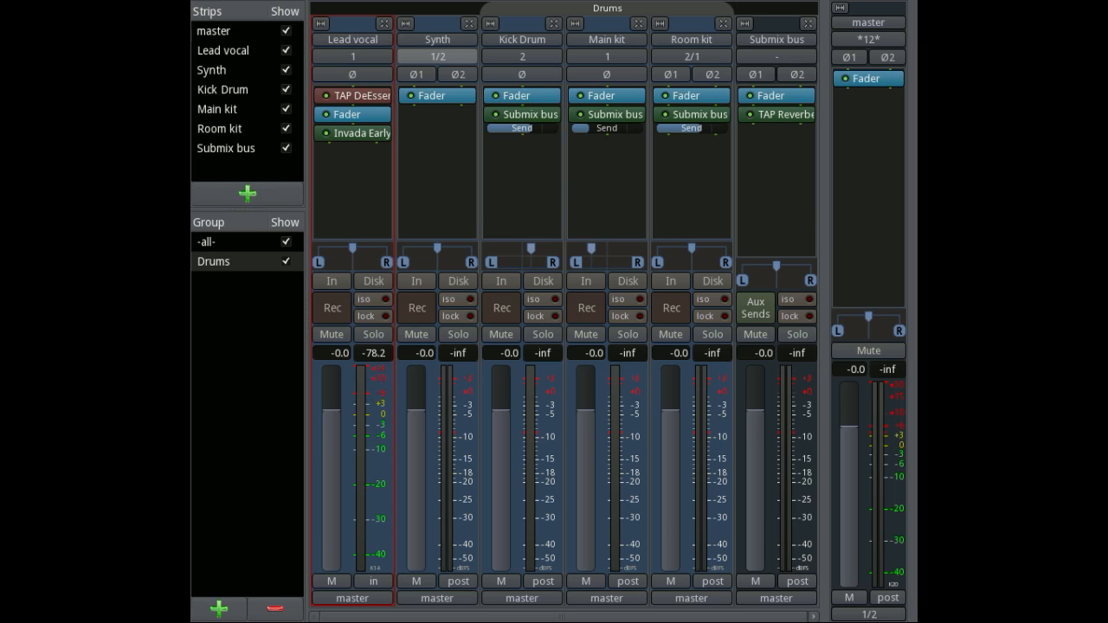
mouse_move(437, 73)
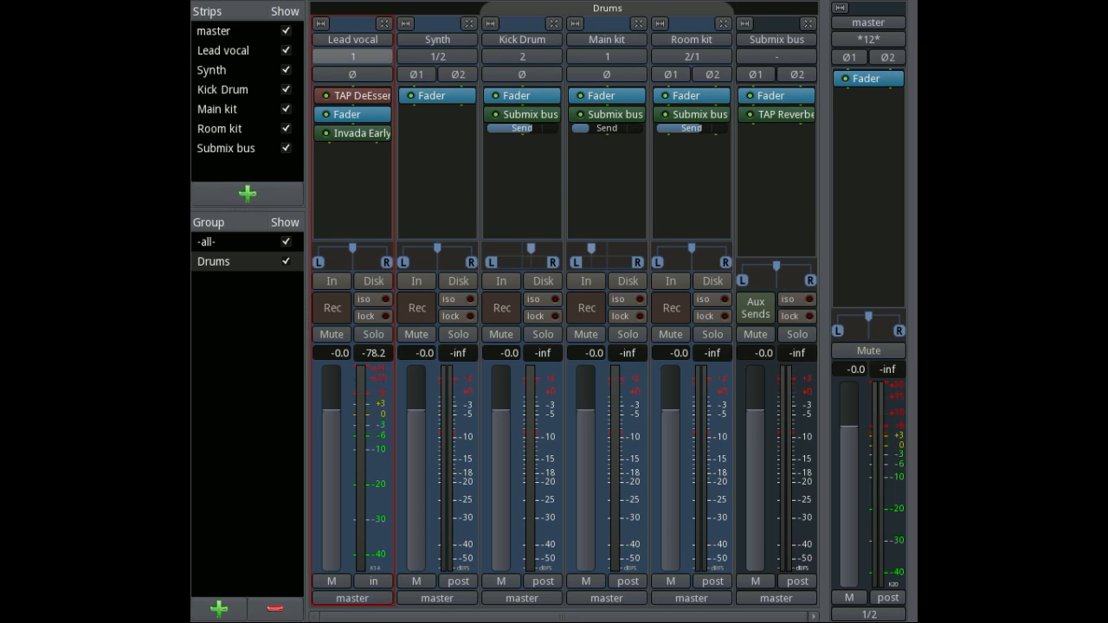
mouse_move(351, 72)
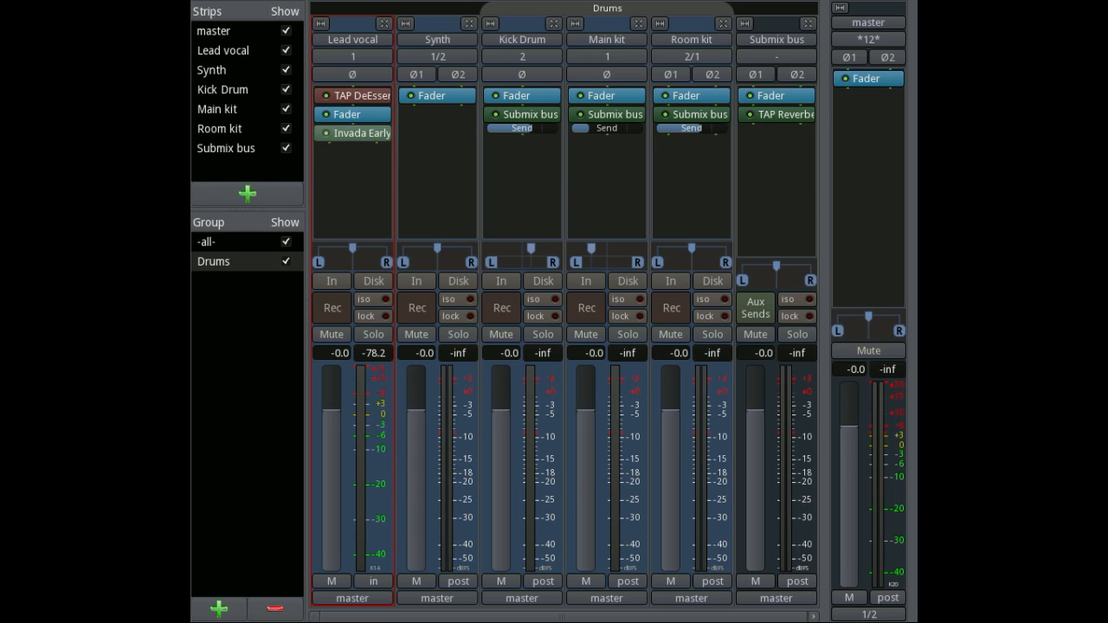
mouse_move(360, 96)
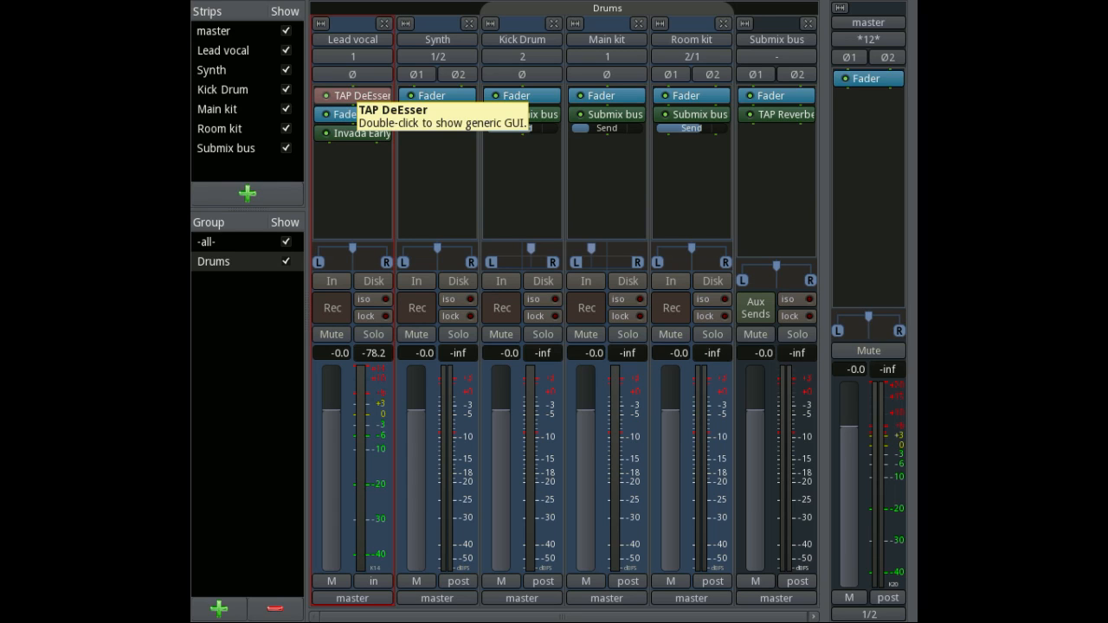
mouse_move(360, 132)
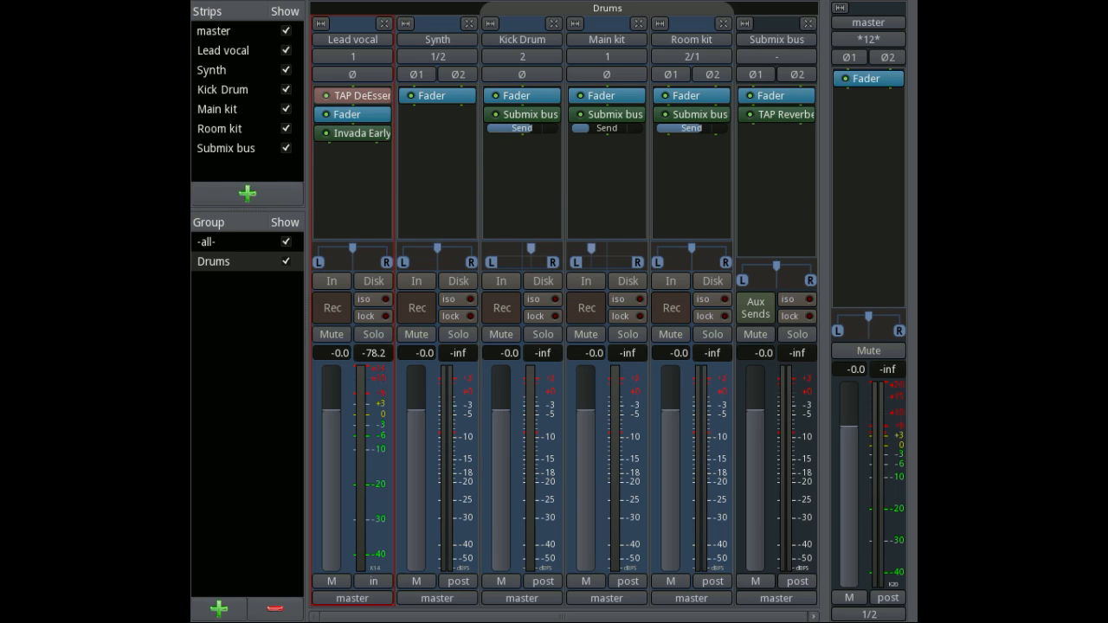
mouse_move(360, 95)
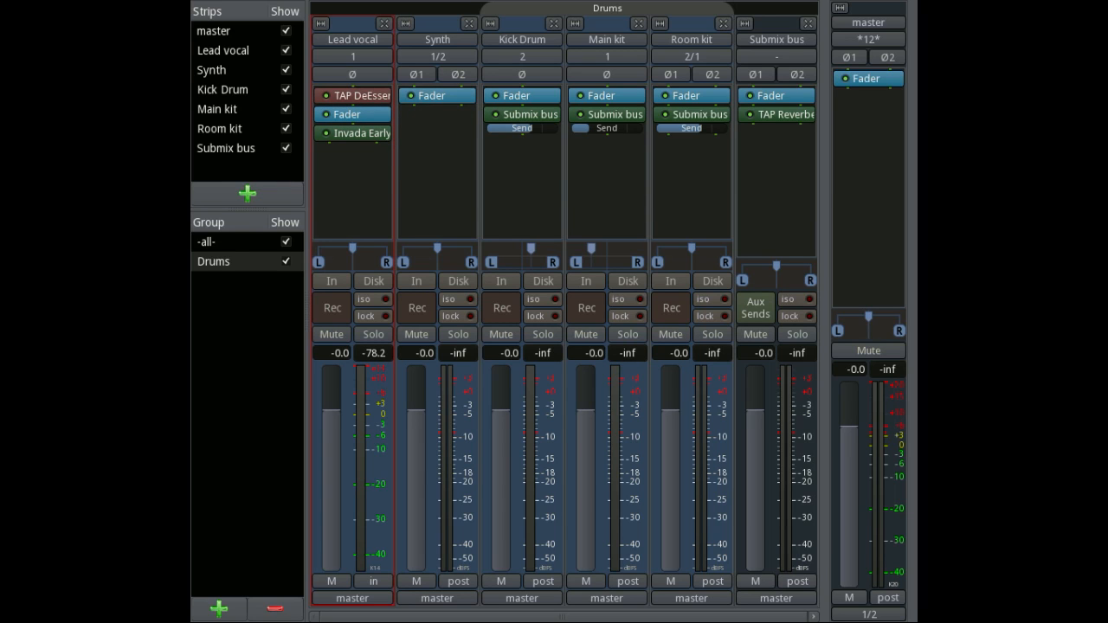
left_click(523, 55)
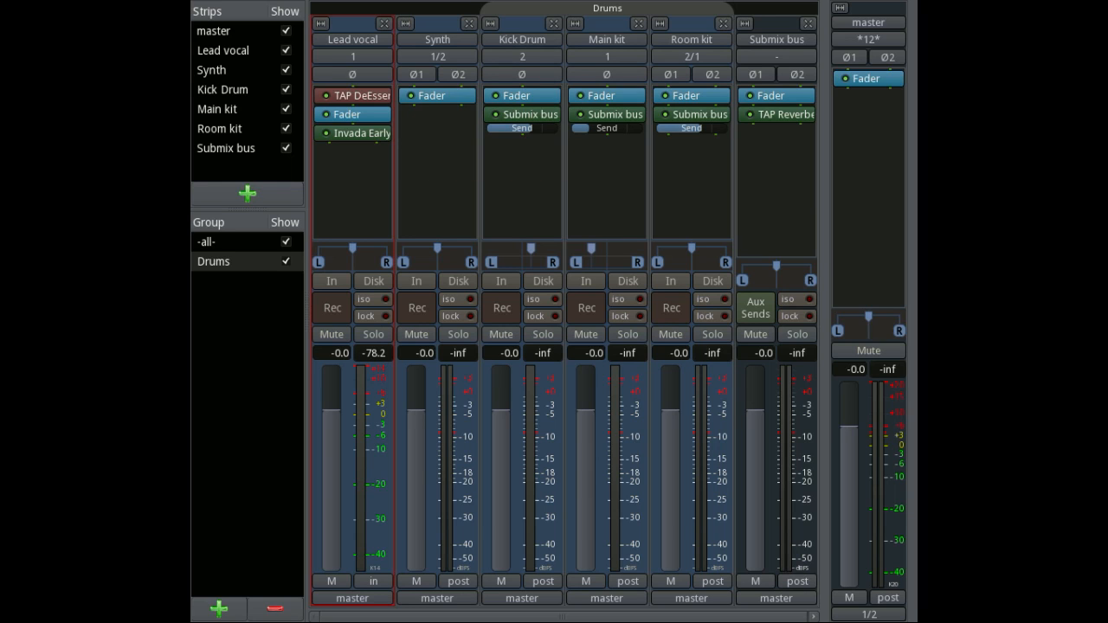
mouse_move(529, 114)
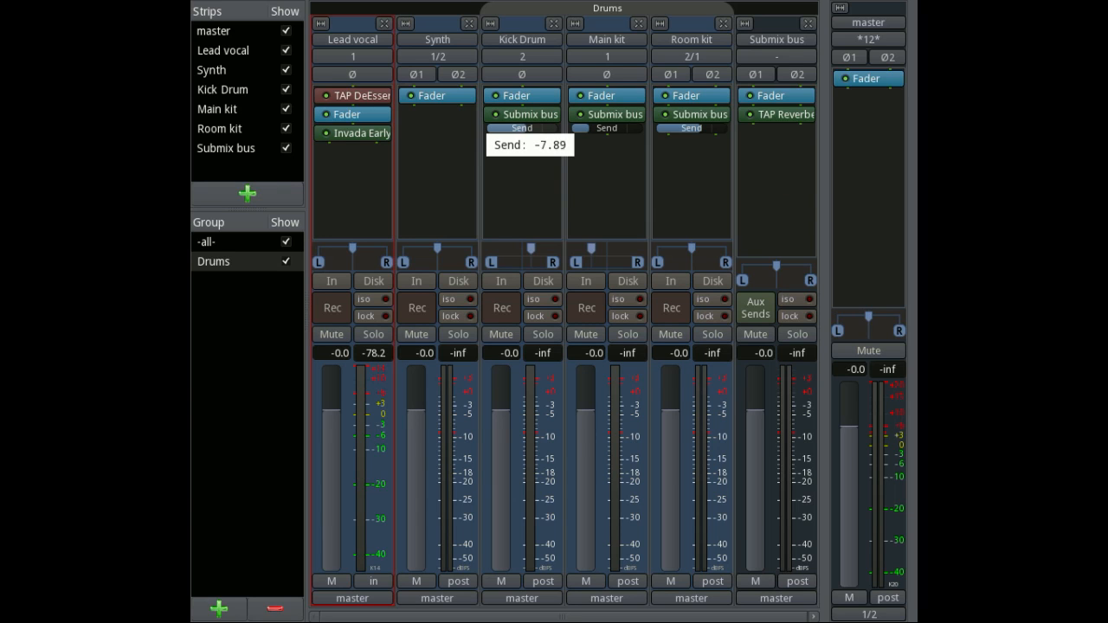
left_click_drag(521, 128, 521, 139)
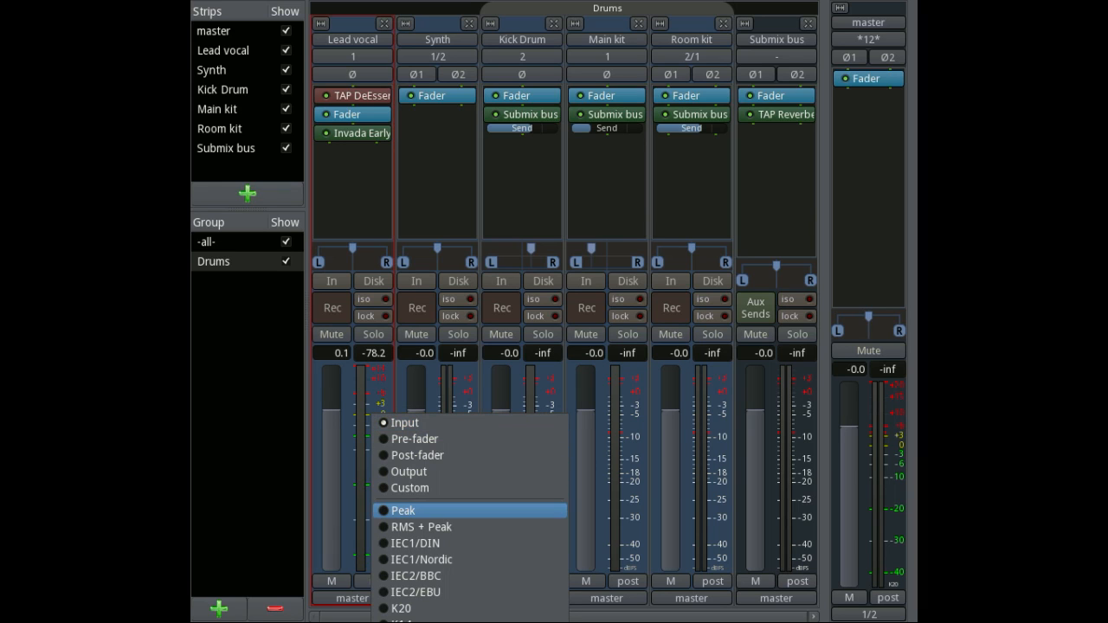
mouse_move(402, 608)
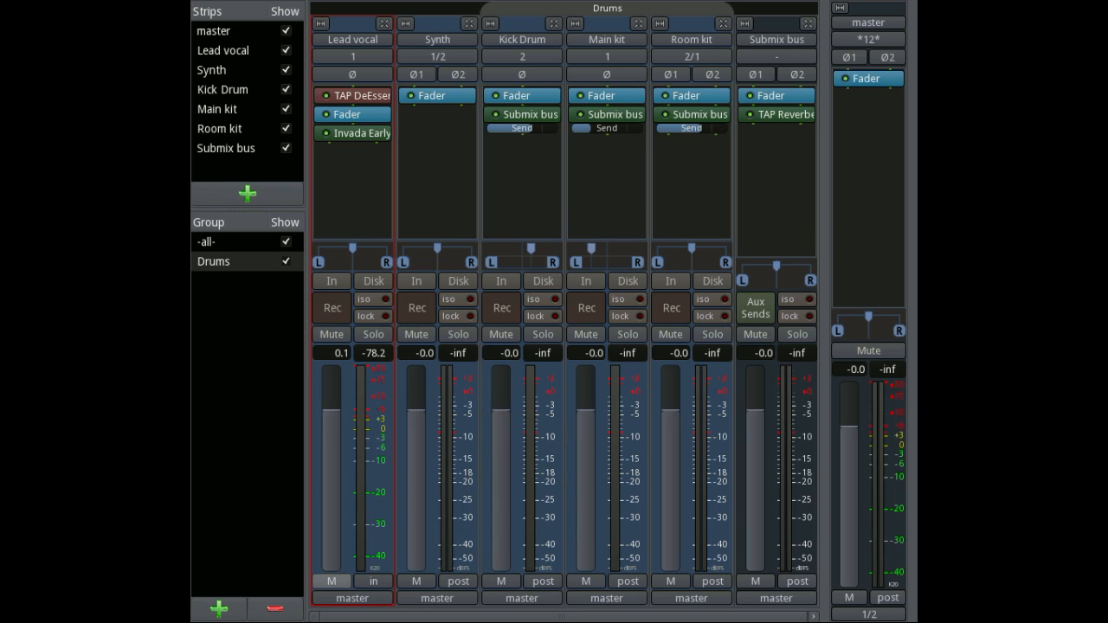
mouse_move(374, 582)
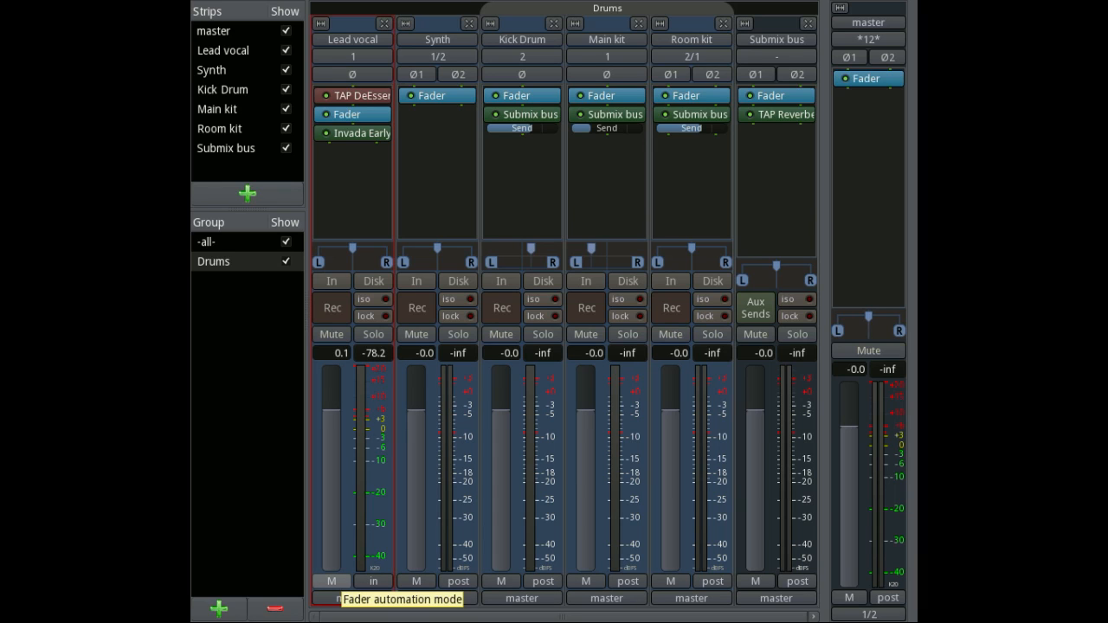
left_click(374, 582)
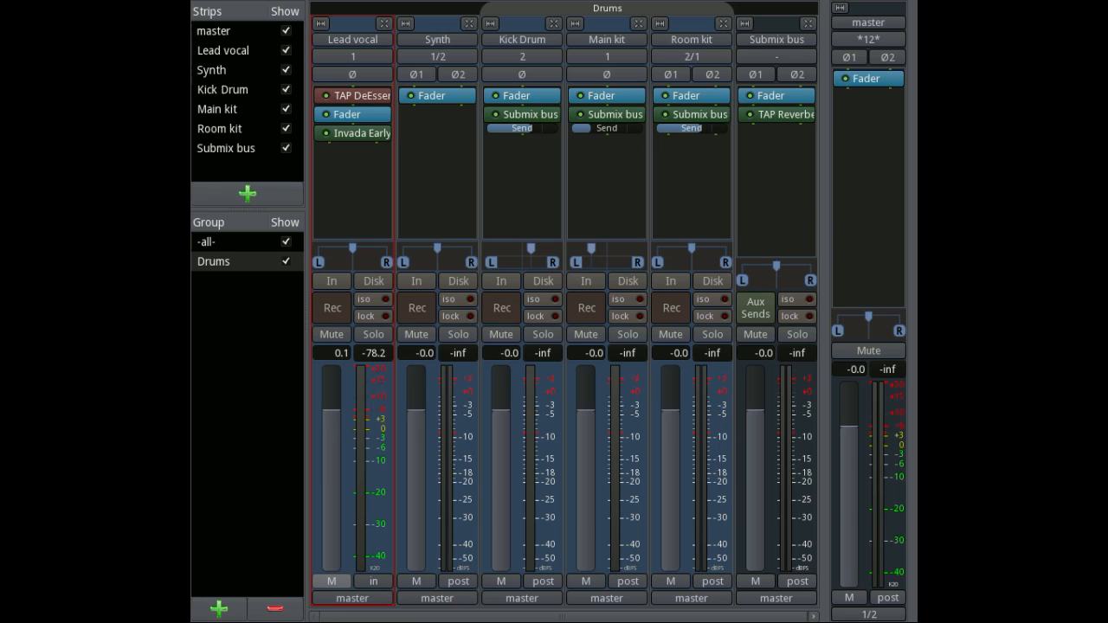
mouse_move(374, 582)
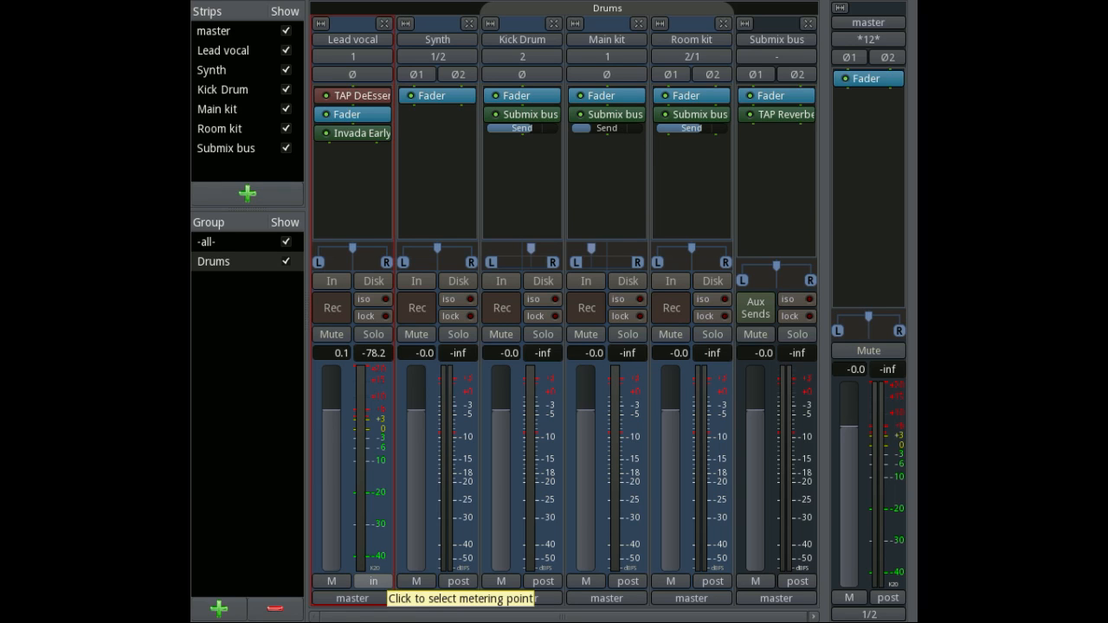
- Toggle the Lead vocal metering point to post-fader, then back to input
left_click(374, 582)
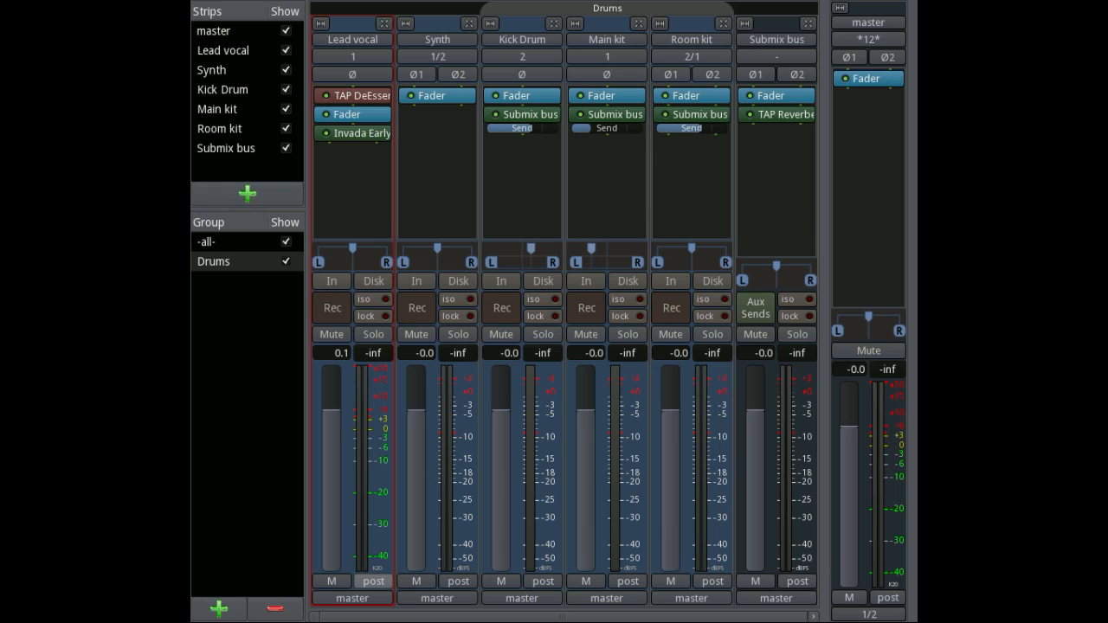
left_click(374, 582)
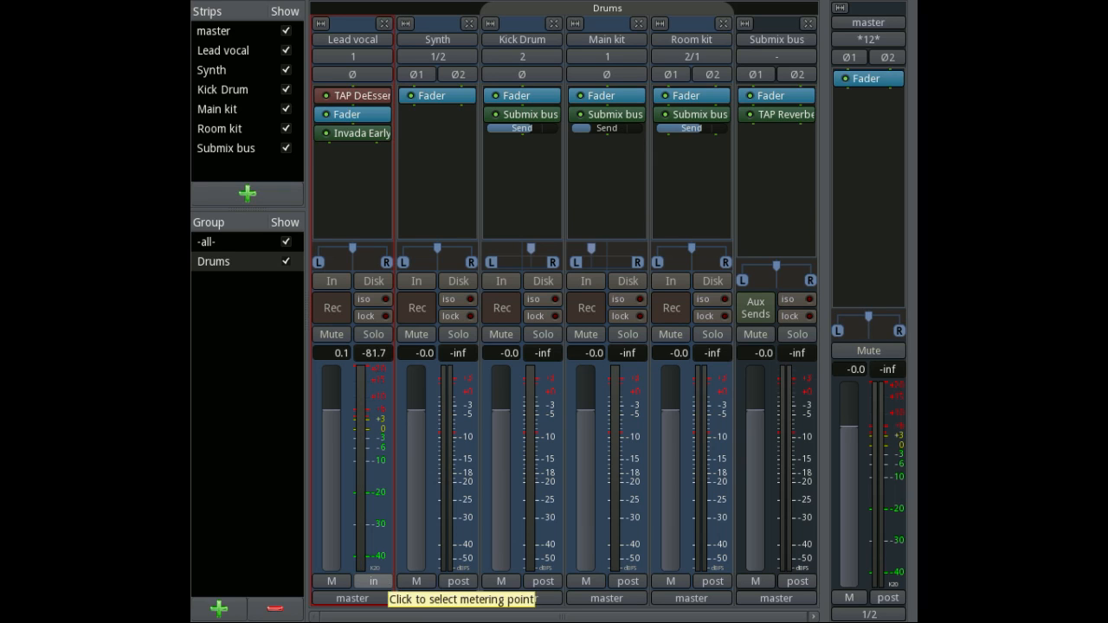